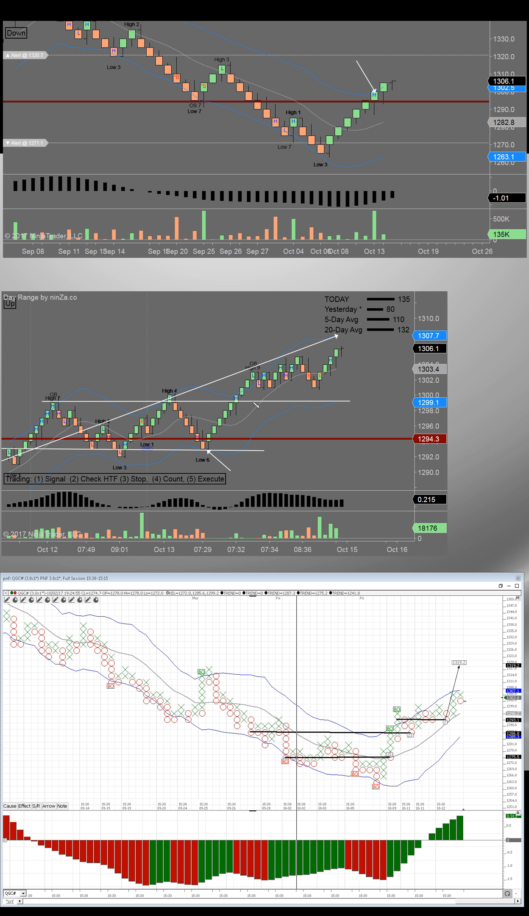
mouse_move(278, 427)
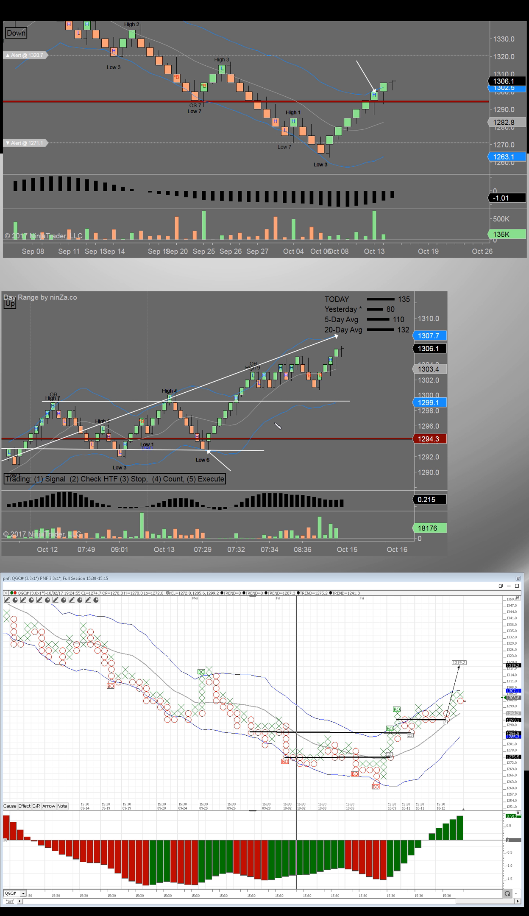
mouse_move(342, 406)
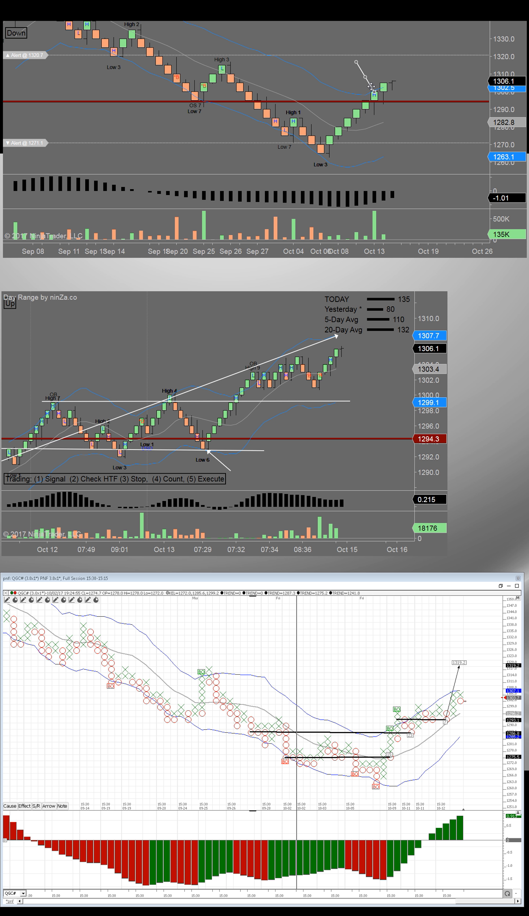
mouse_move(166, 108)
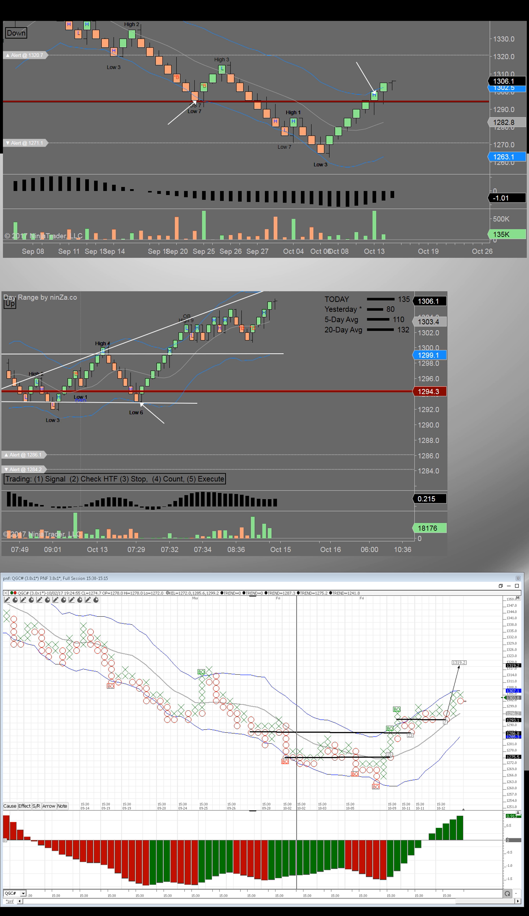
mouse_move(137, 279)
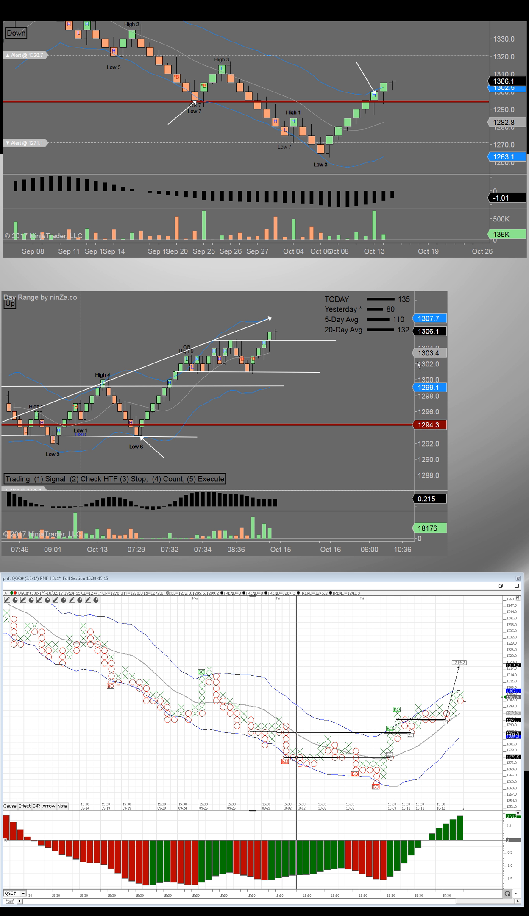
mouse_move(39, 319)
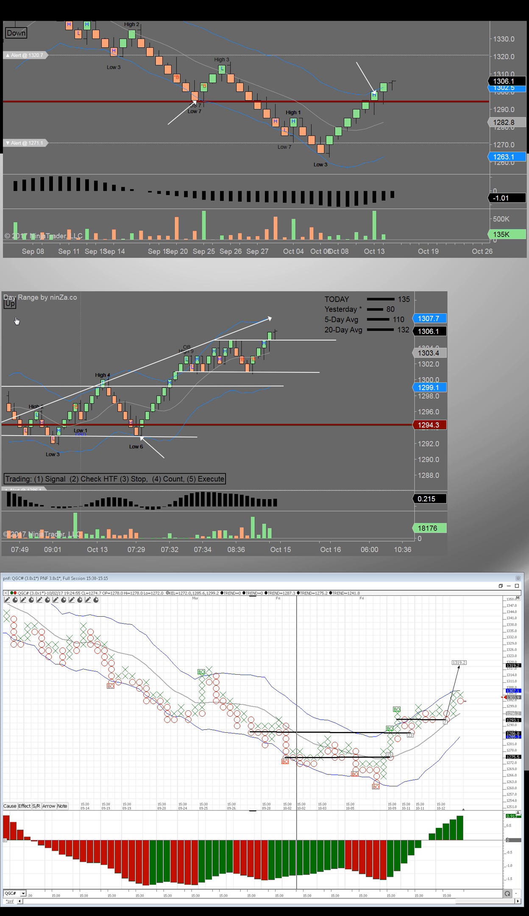
mouse_move(37, 319)
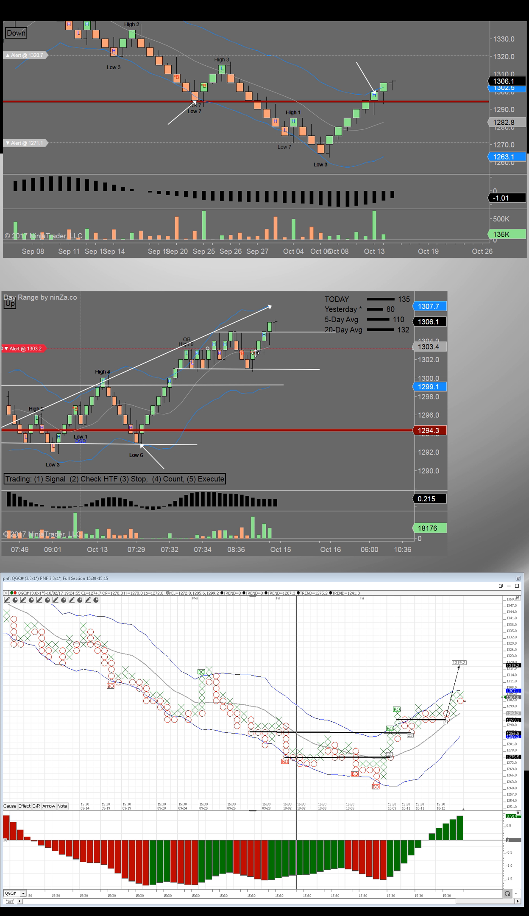
mouse_move(252, 556)
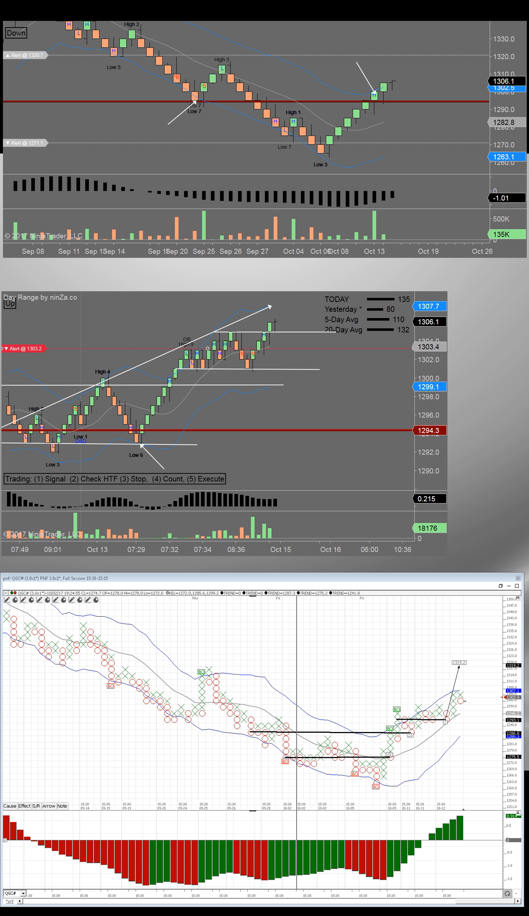
mouse_move(350, 679)
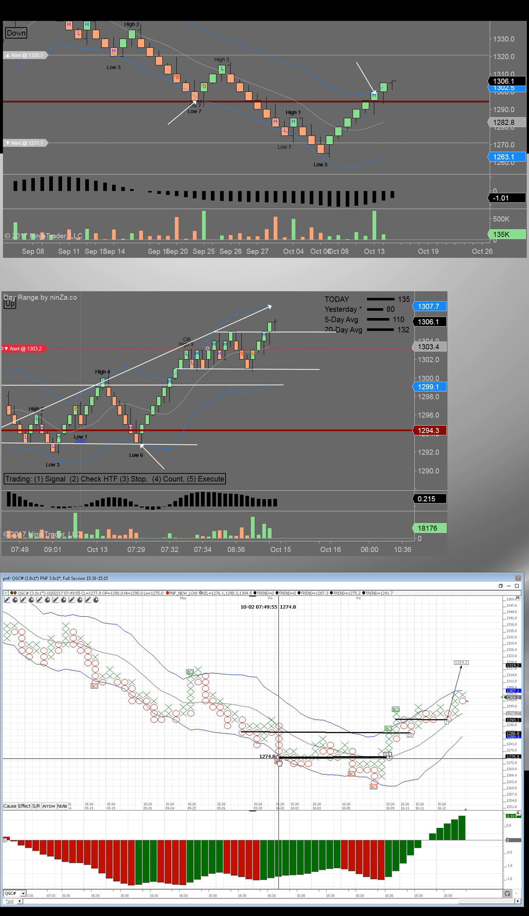
mouse_move(388, 763)
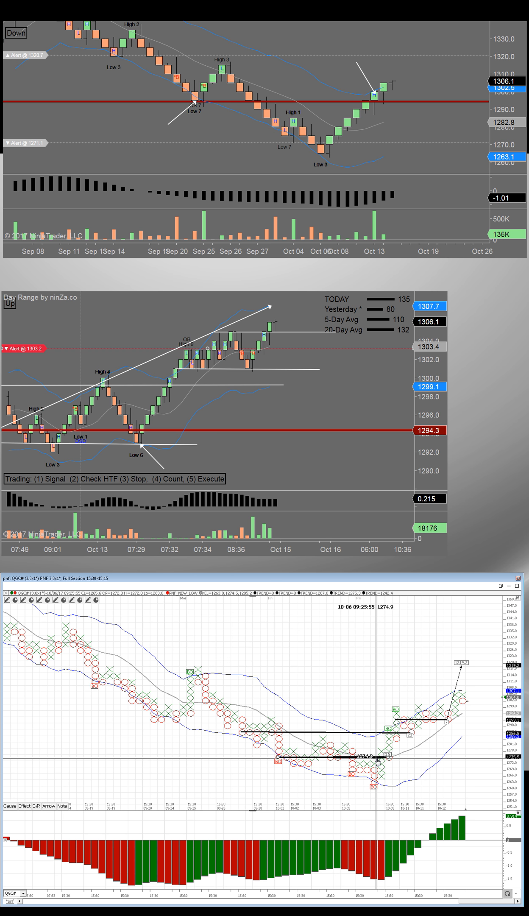
mouse_move(374, 770)
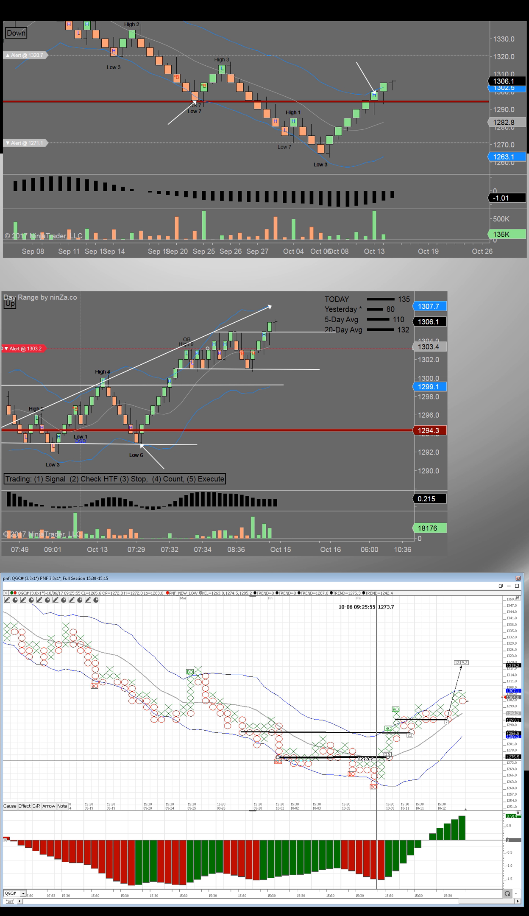
mouse_move(367, 757)
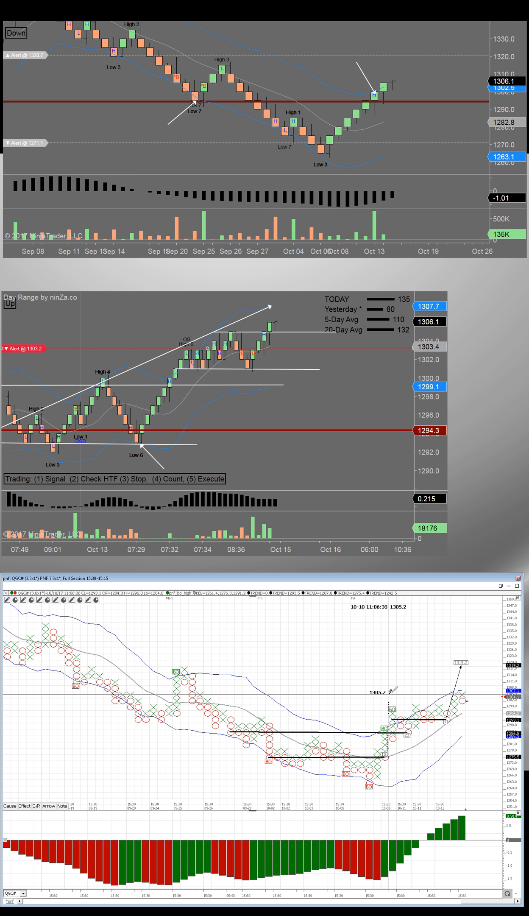
mouse_move(391, 683)
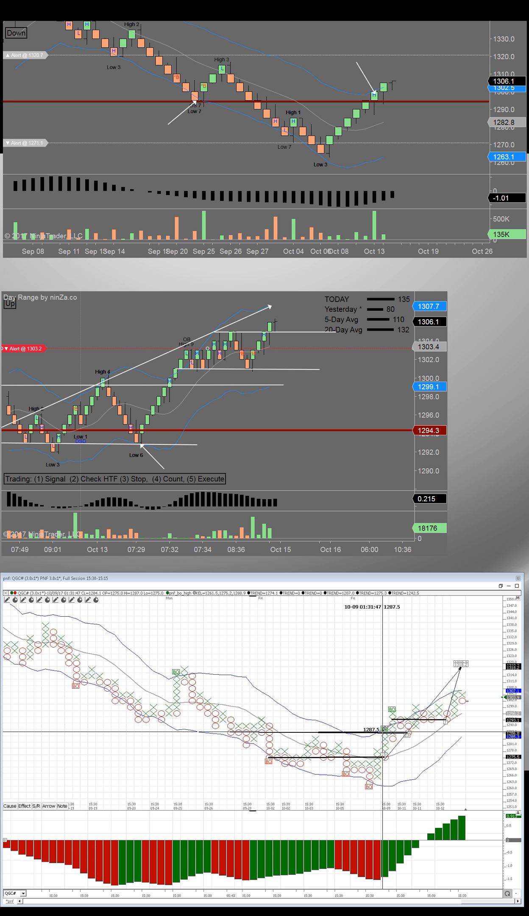
mouse_move(382, 746)
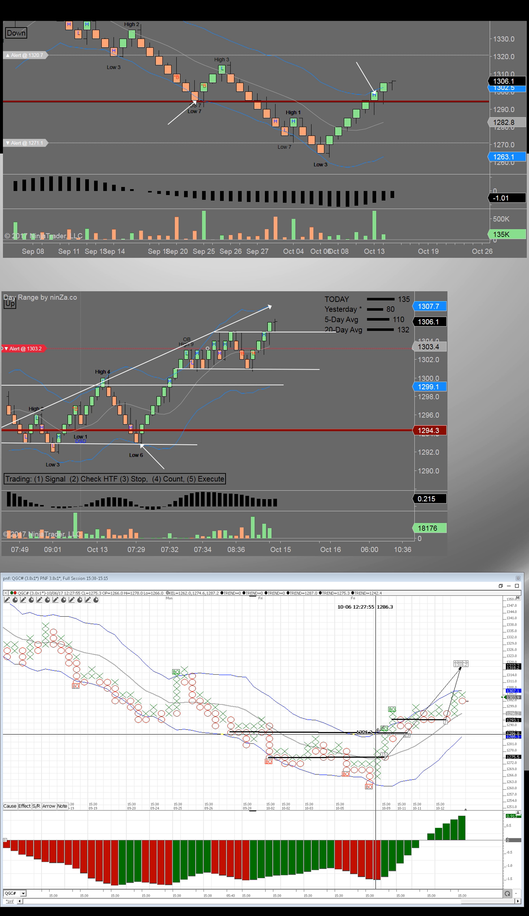
mouse_move(376, 747)
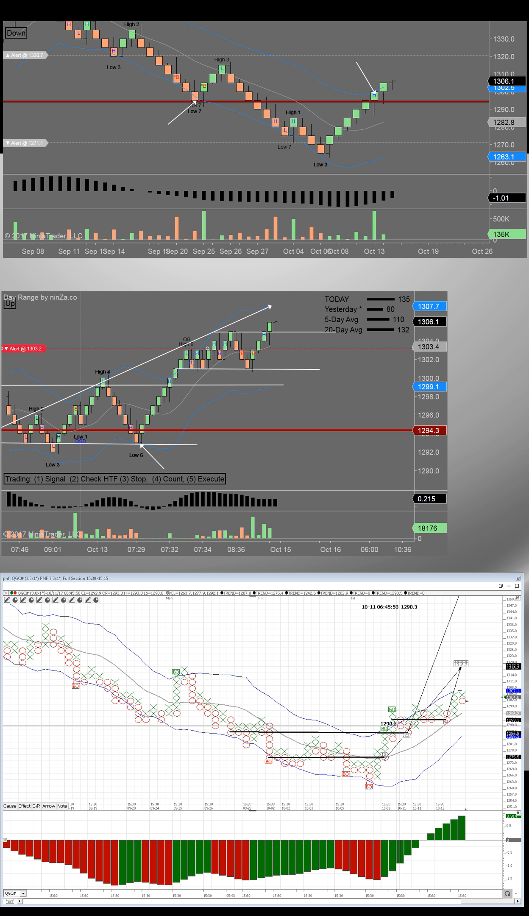
mouse_move(400, 739)
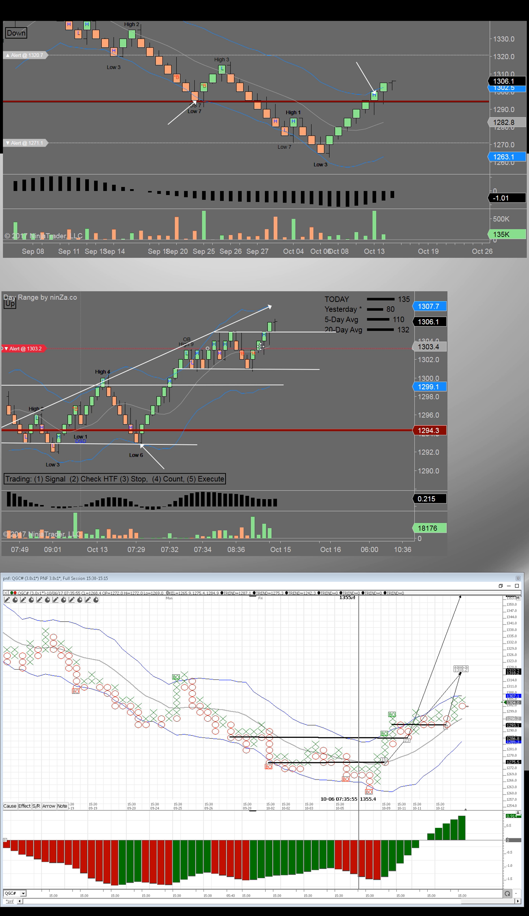
mouse_move(286, 350)
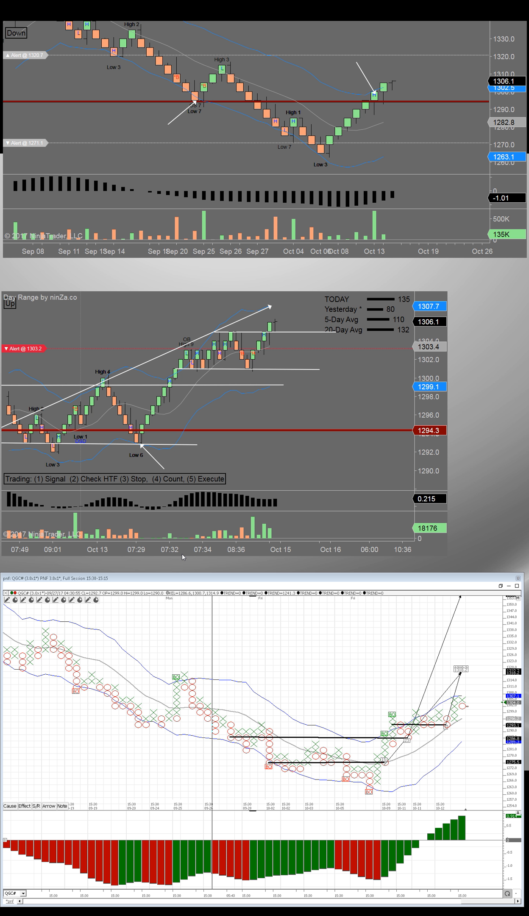
mouse_move(440, 568)
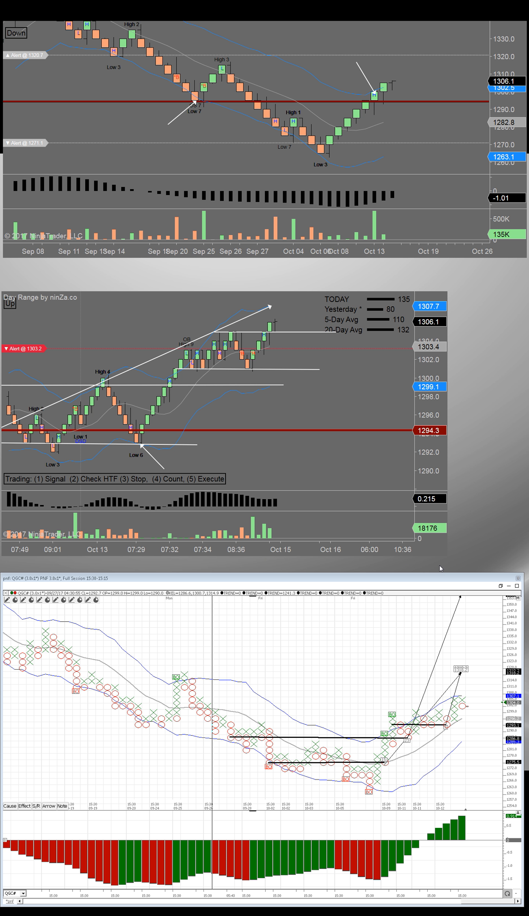
mouse_move(295, 579)
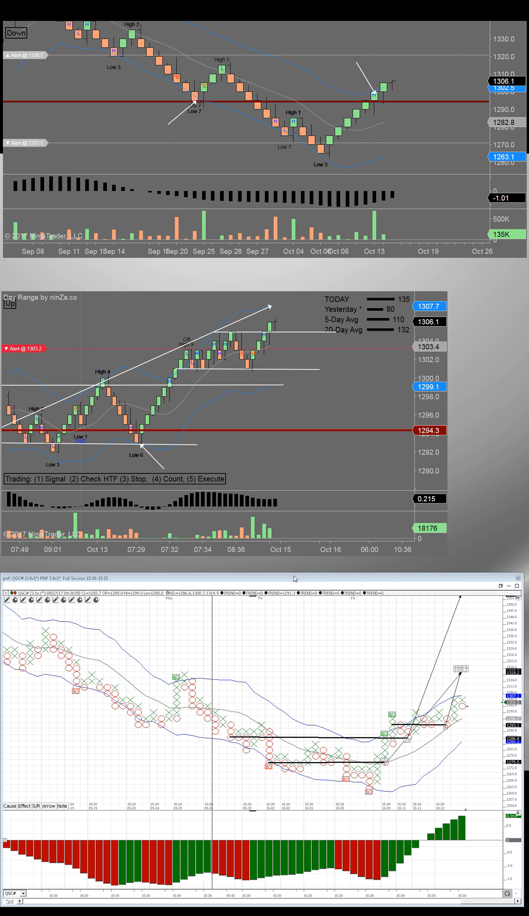
mouse_move(292, 570)
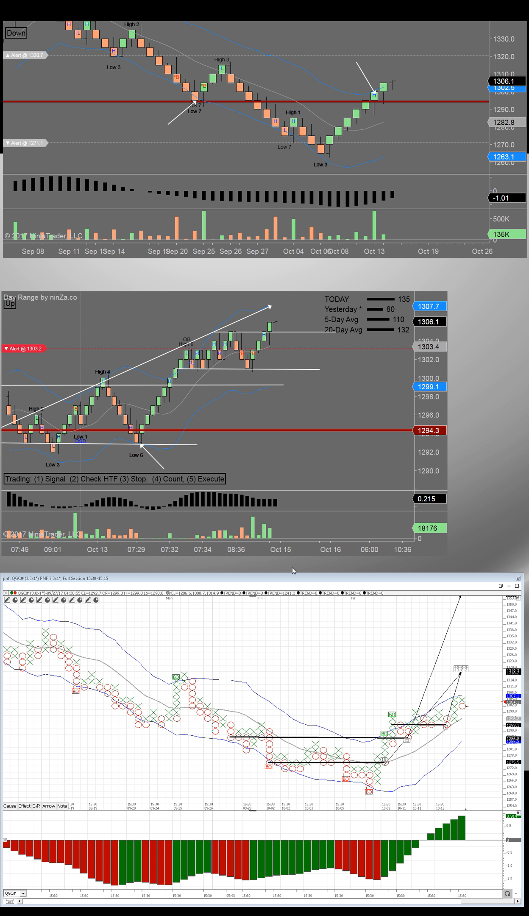
mouse_move(392, 270)
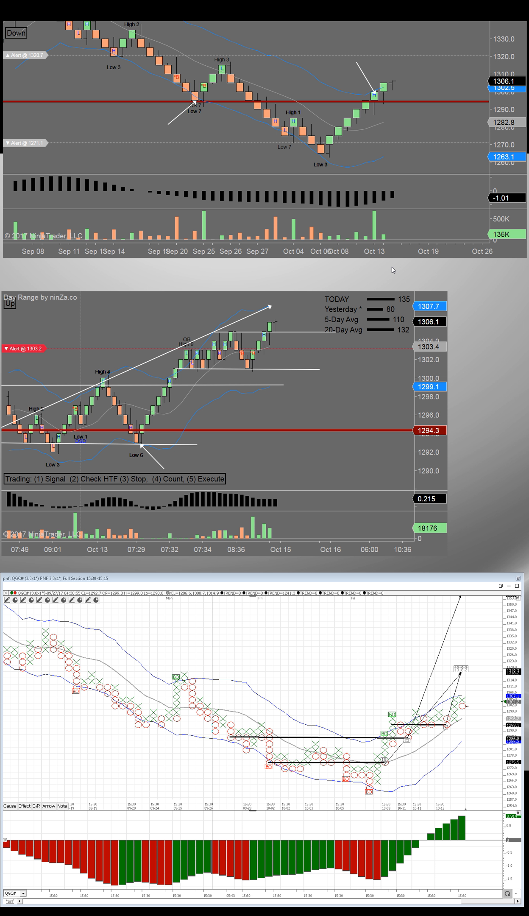
mouse_move(431, 268)
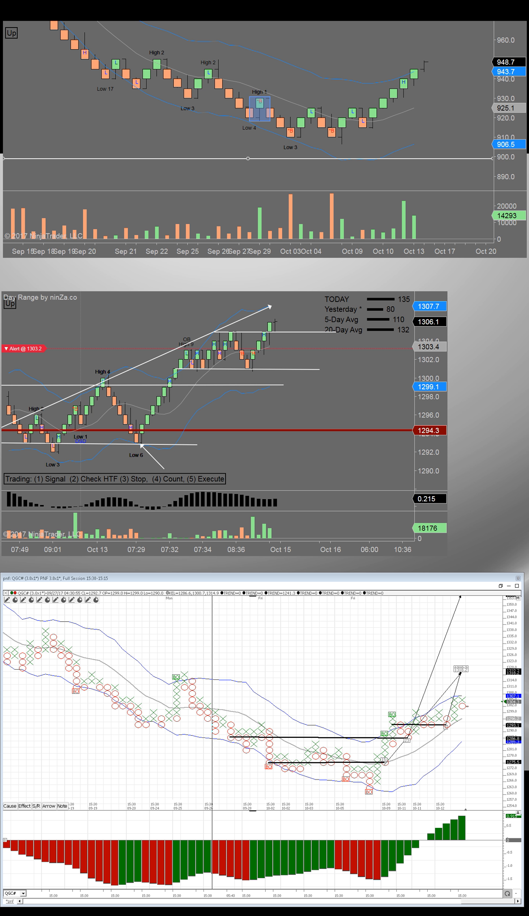
mouse_move(169, 19)
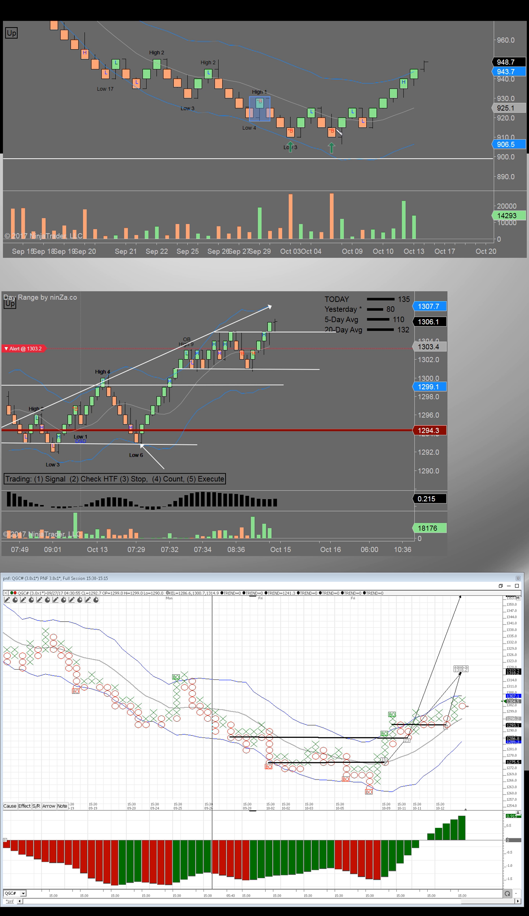
mouse_move(342, 135)
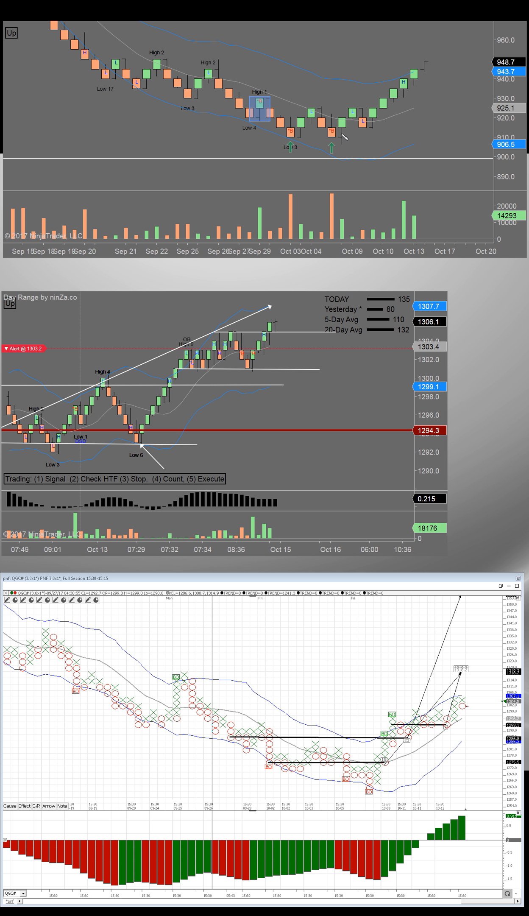
mouse_move(421, 114)
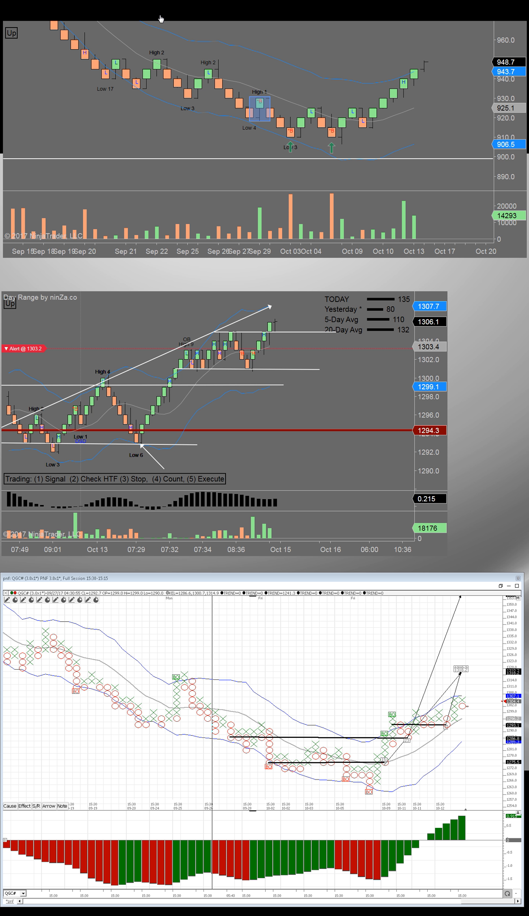
mouse_move(54, 17)
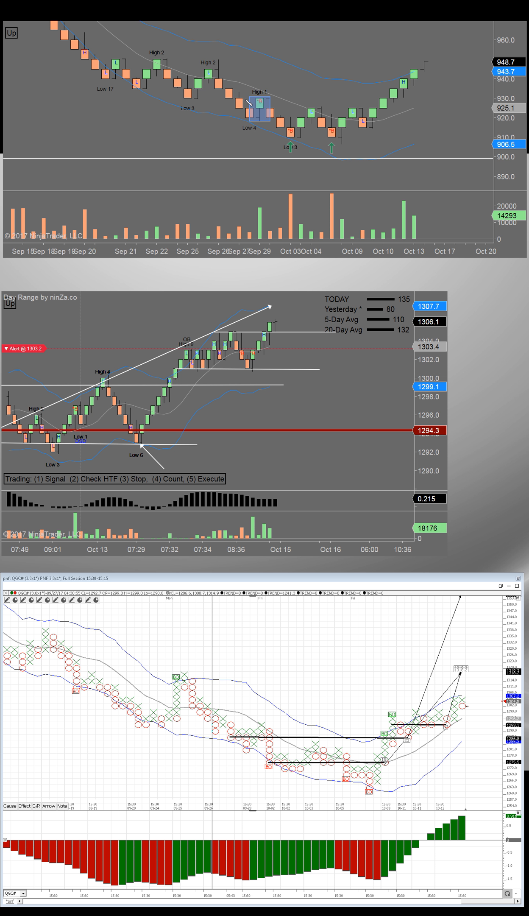
Draw a horizontal level line near 930 across the top chart
left_click_drag(249, 99, 376, 81)
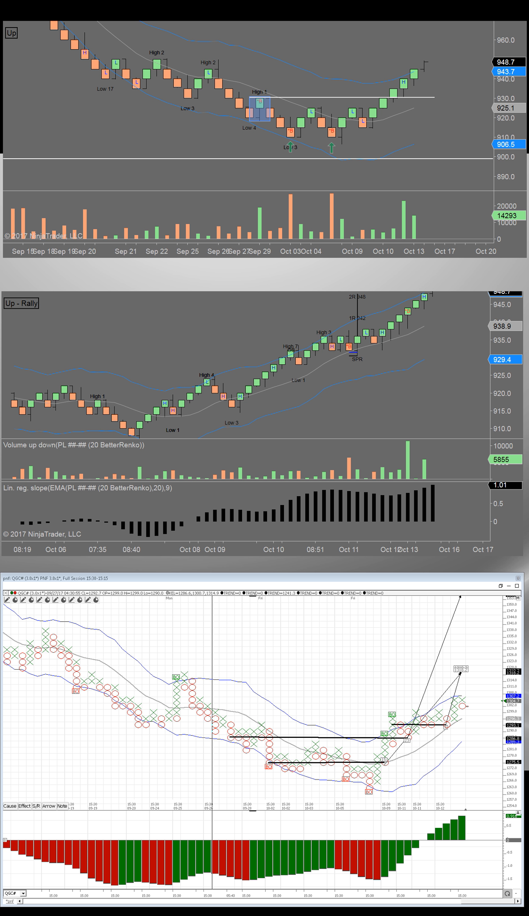
mouse_move(168, 289)
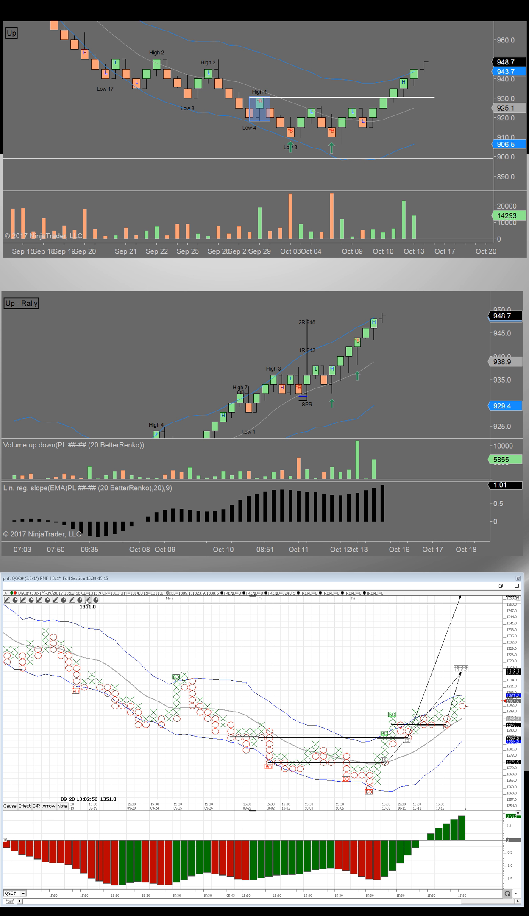
Switch the bottom point-and-figure chart to a different instrument via its selector
left_click(46, 599)
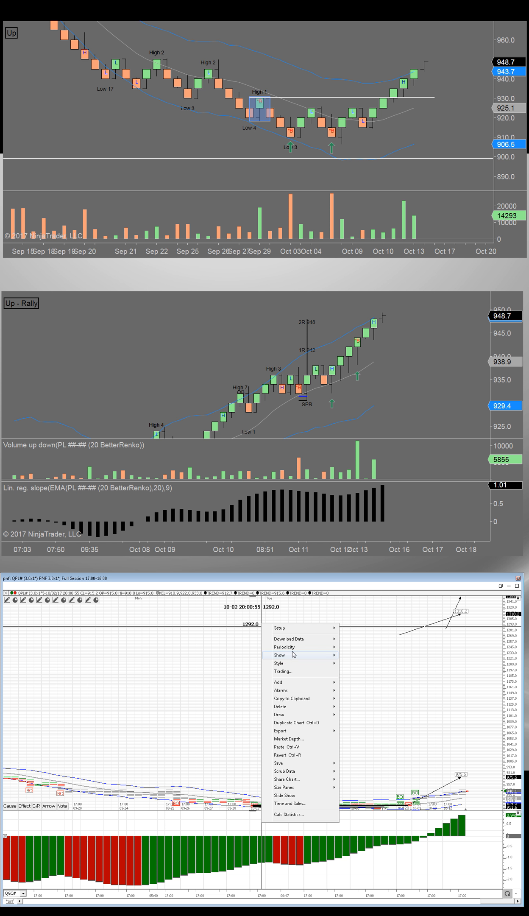
mouse_move(293, 638)
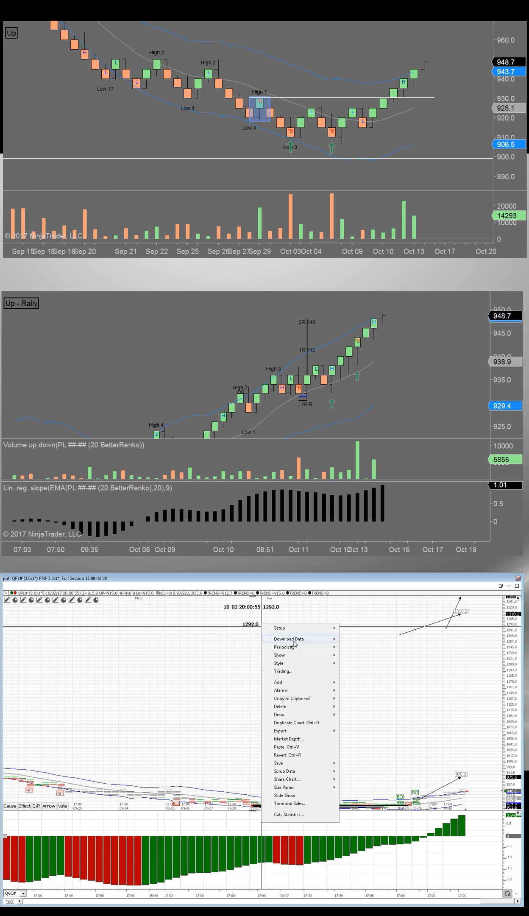
mouse_move(308, 758)
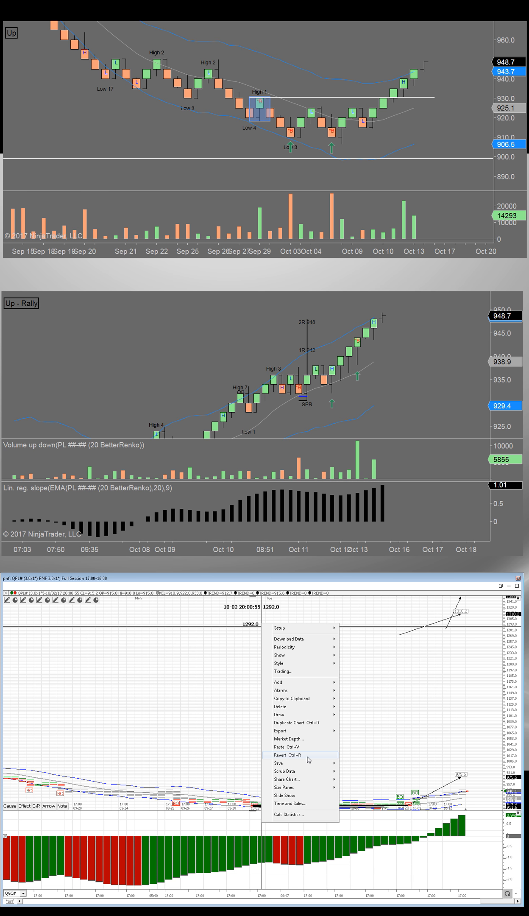
mouse_move(307, 746)
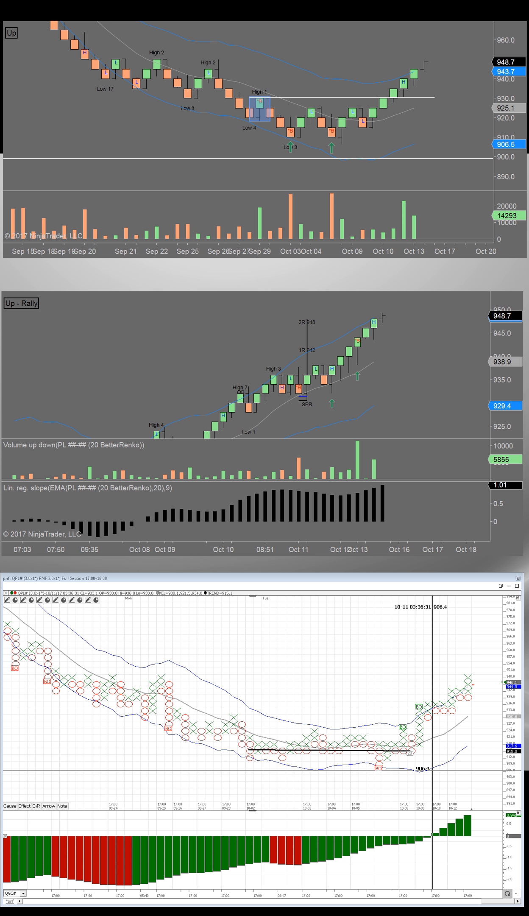
mouse_move(345, 757)
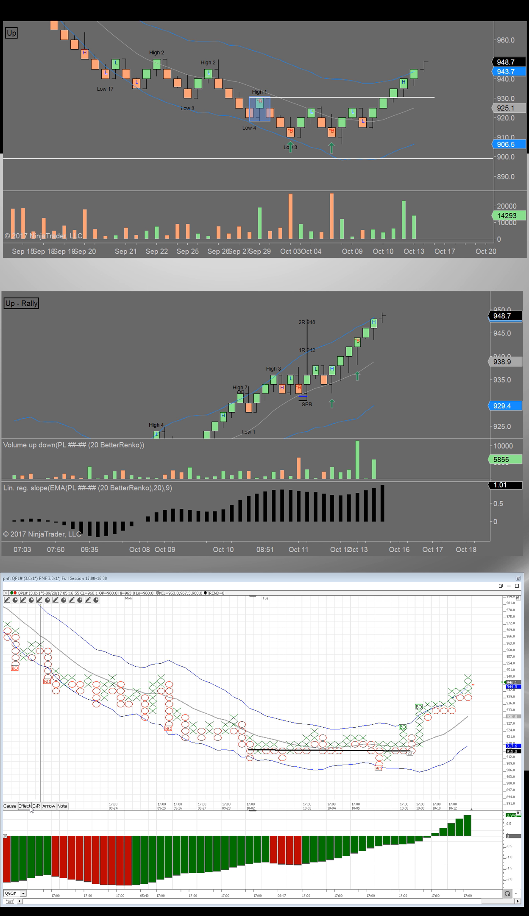
mouse_move(405, 748)
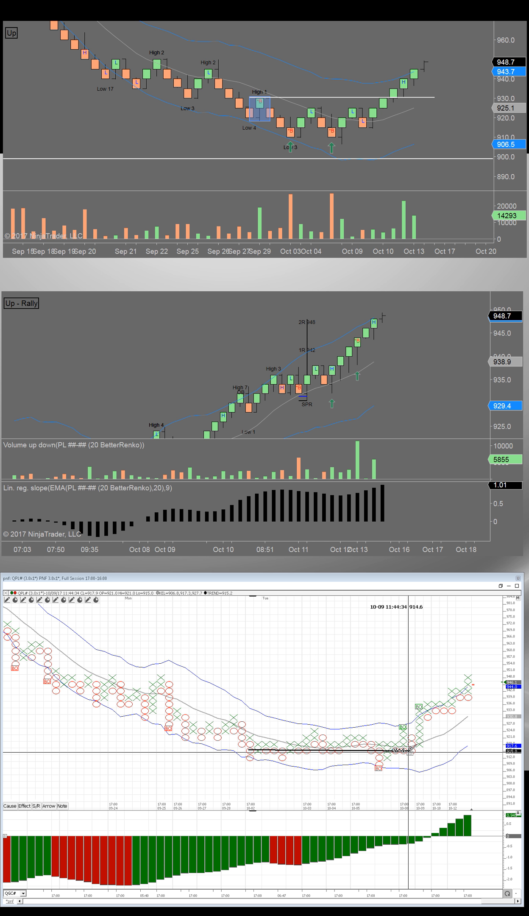
mouse_move(402, 739)
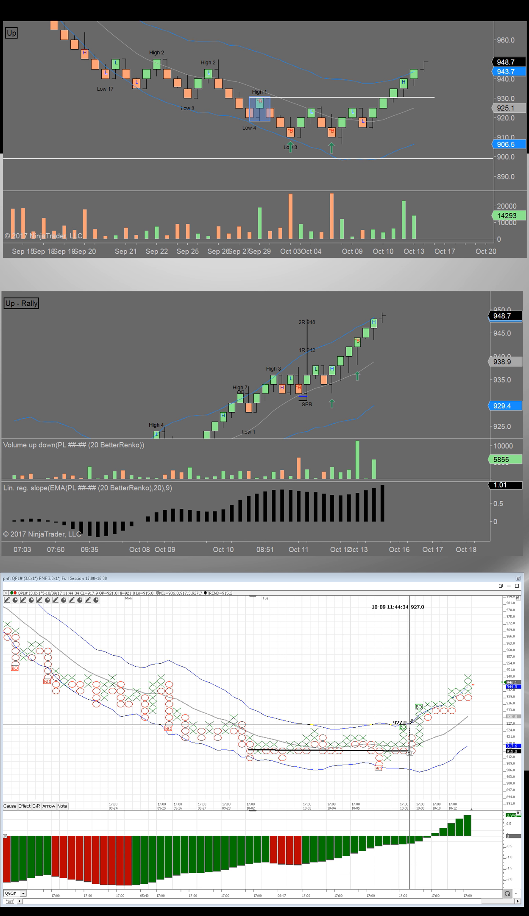
mouse_move(412, 716)
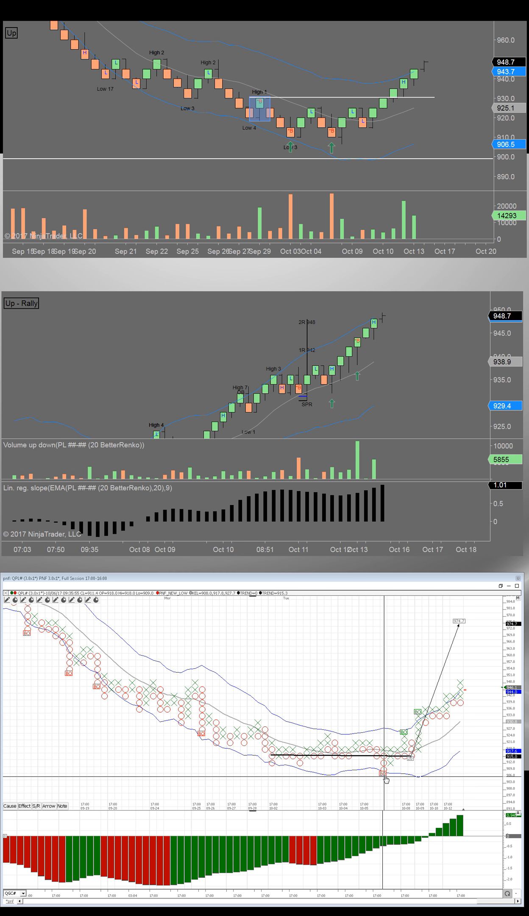
mouse_move(386, 782)
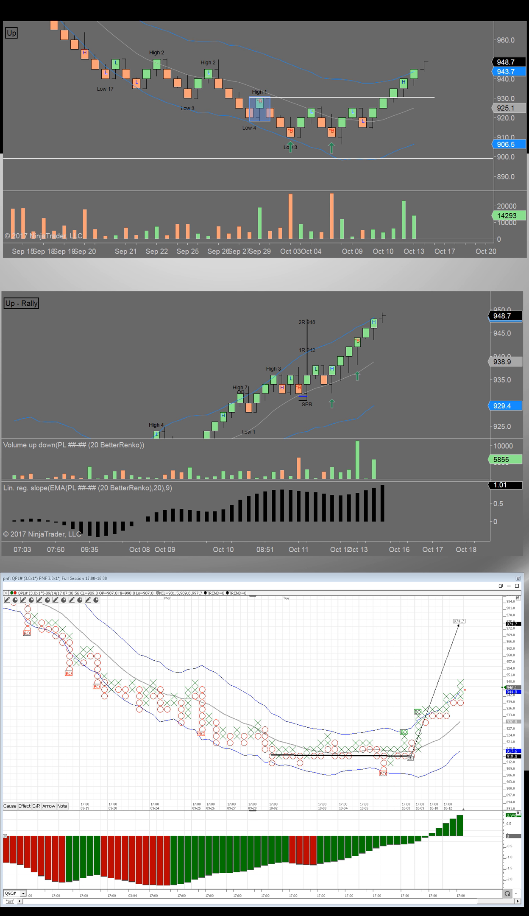
mouse_move(275, 735)
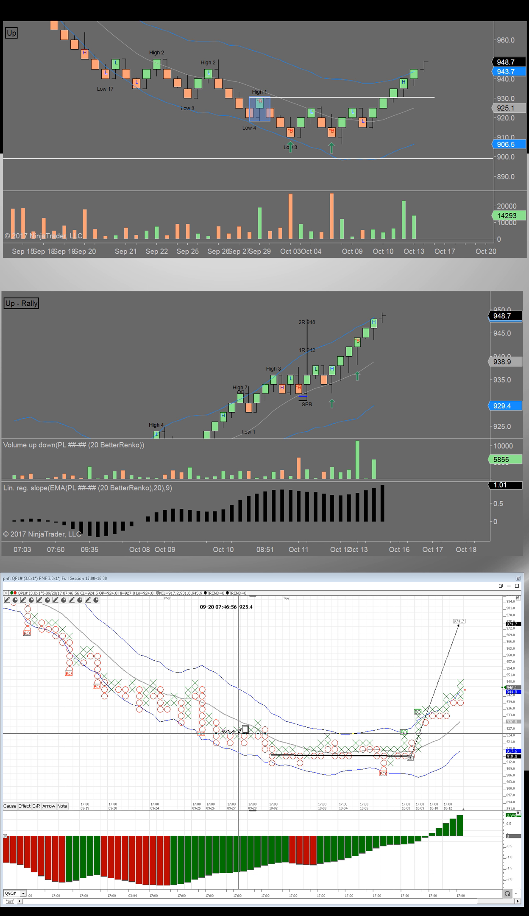
mouse_move(249, 731)
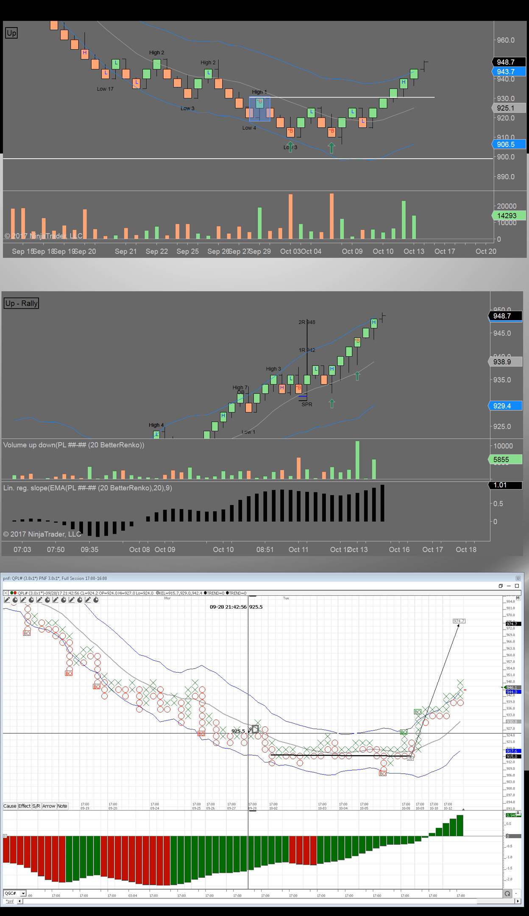
Compress the bottom P&F chart's time axis to show more columns, then bring up its options
left_click_drag(251, 752, 374, 767)
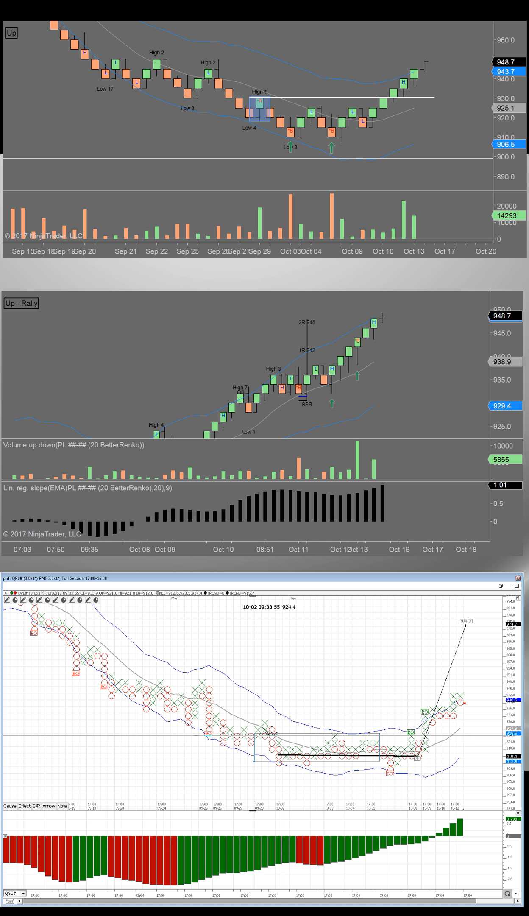
right_click(275, 748)
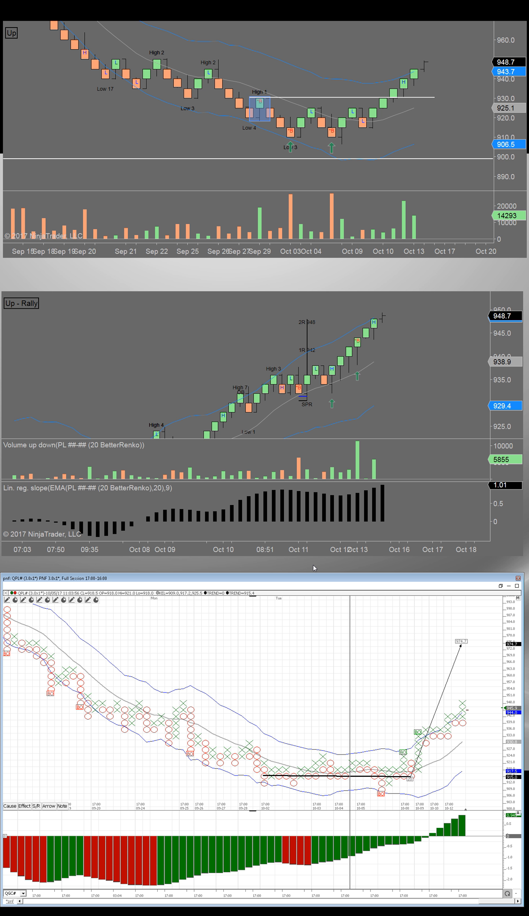
mouse_move(403, 296)
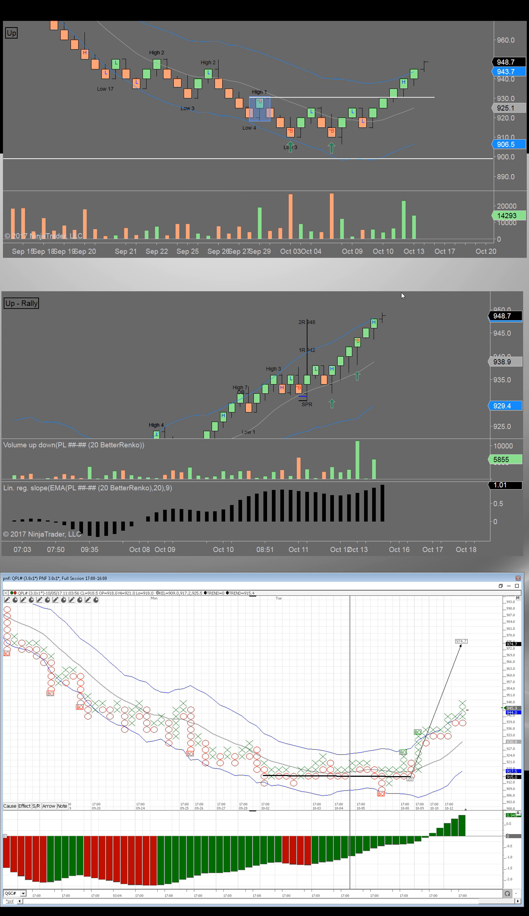
mouse_move(477, 271)
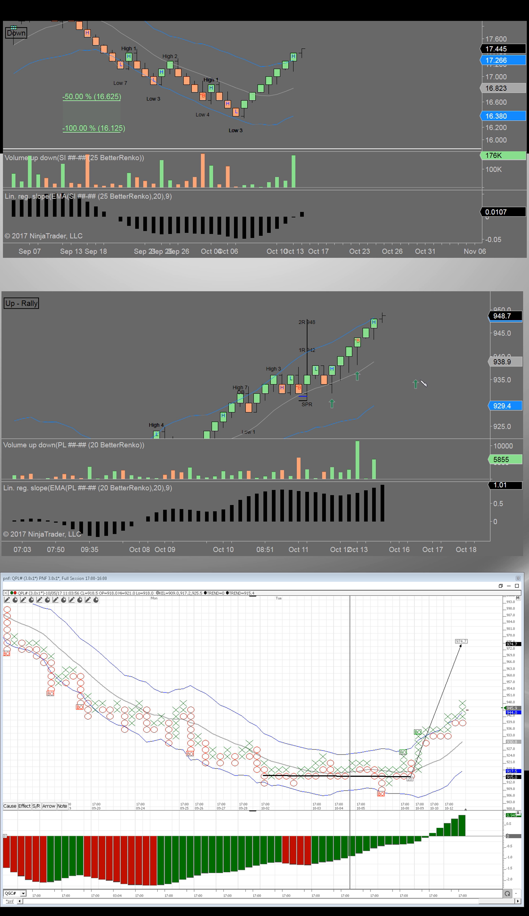
mouse_move(415, 388)
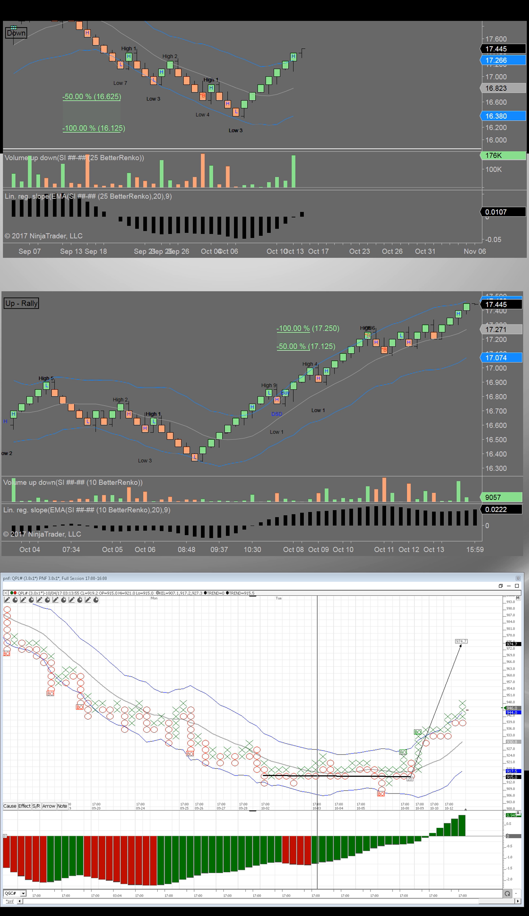
mouse_move(142, 382)
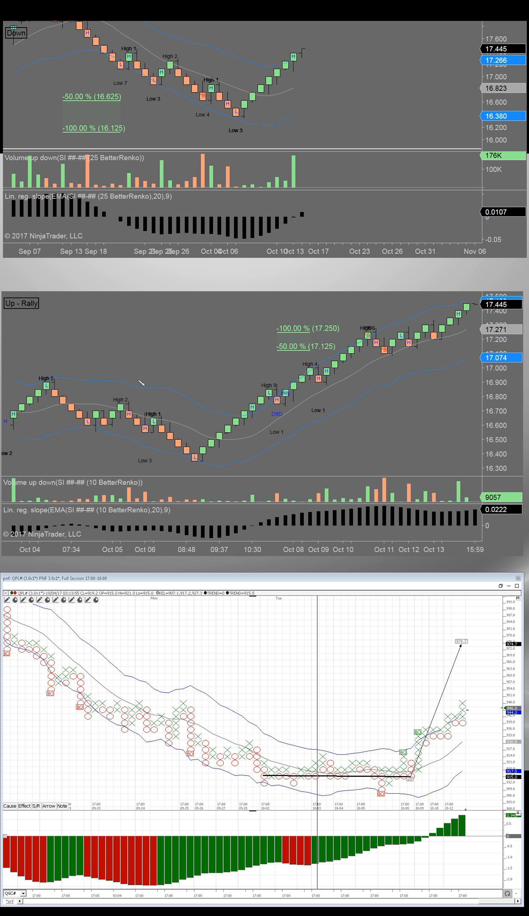
Draw a horizontal line from the High 6 level rightwards past the latest Renko bars
scroll("right", 3)
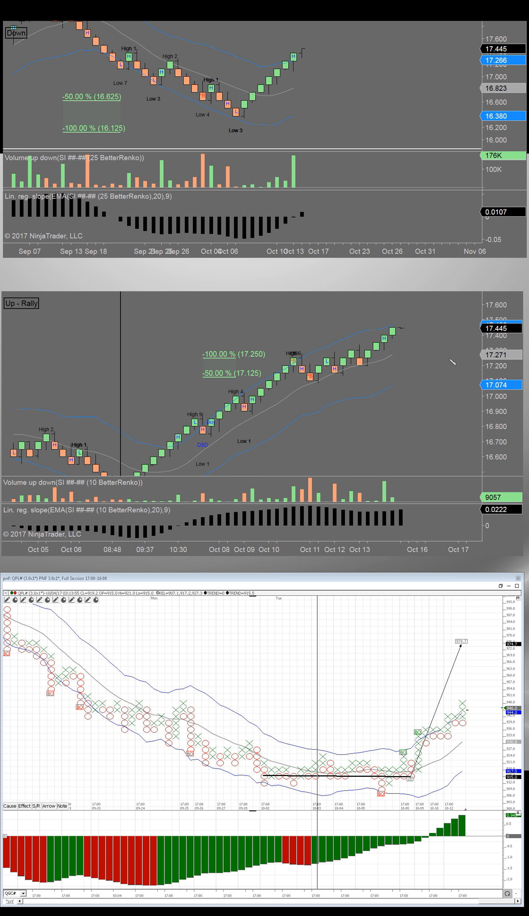
mouse_move(347, 356)
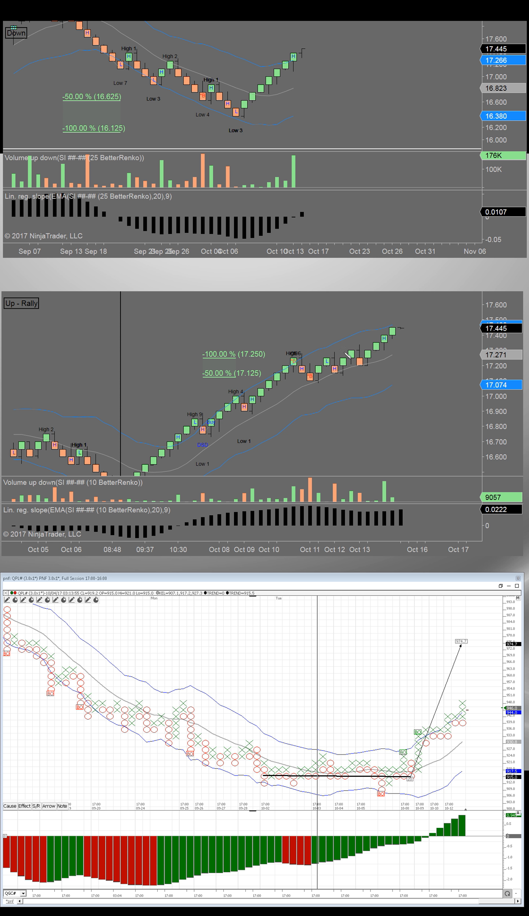
left_click_drag(283, 357, 402, 346)
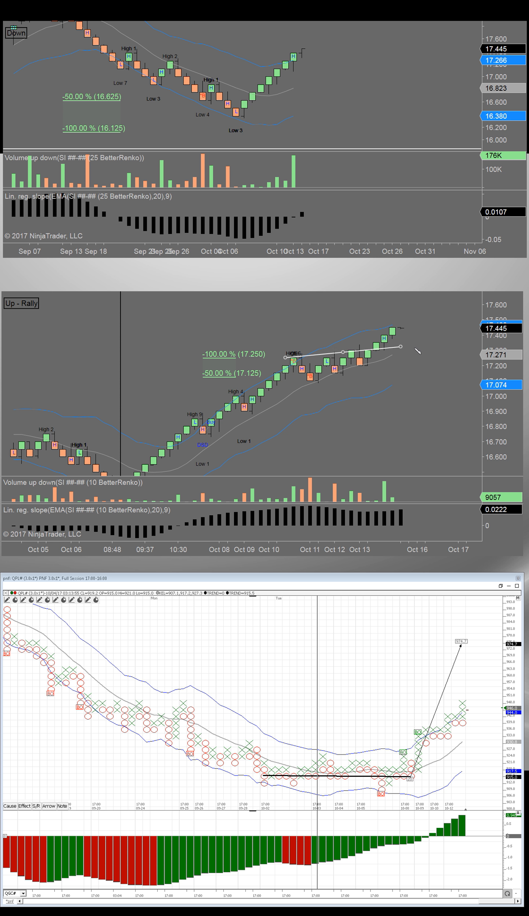
left_click_drag(408, 347, 450, 362)
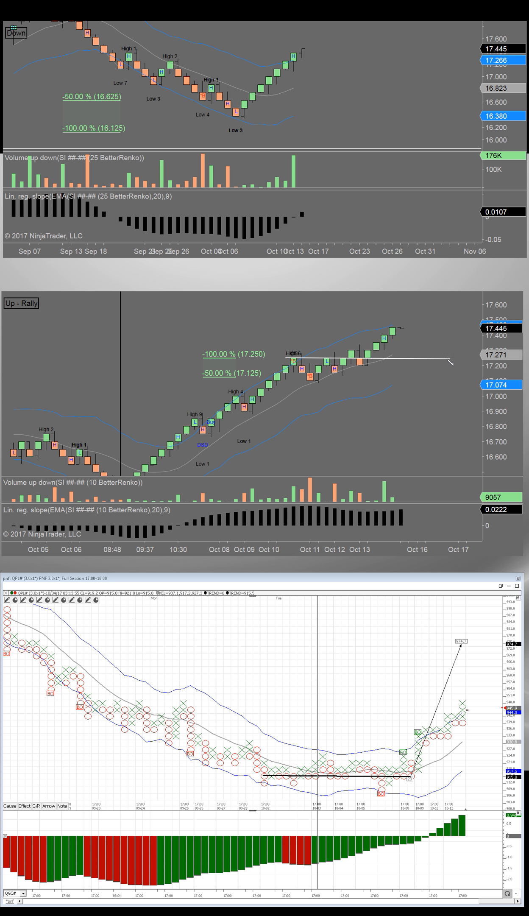
mouse_move(354, 371)
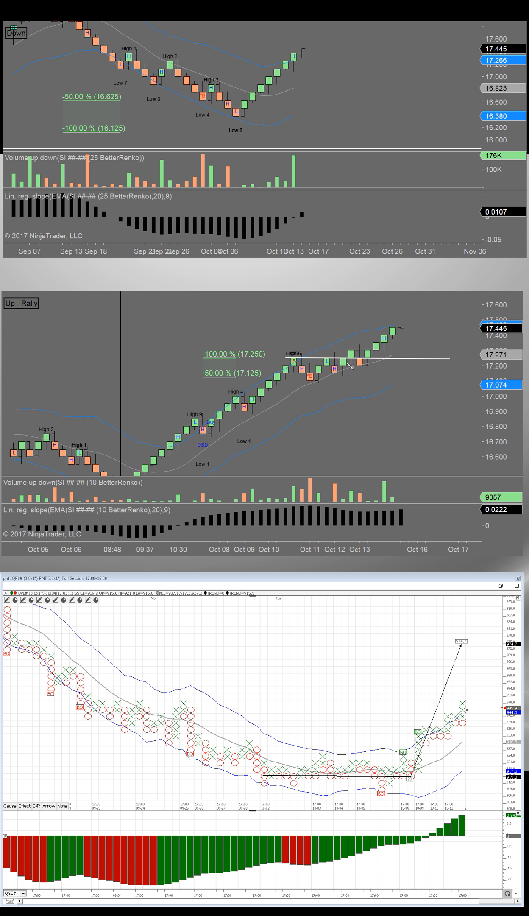
mouse_move(174, 264)
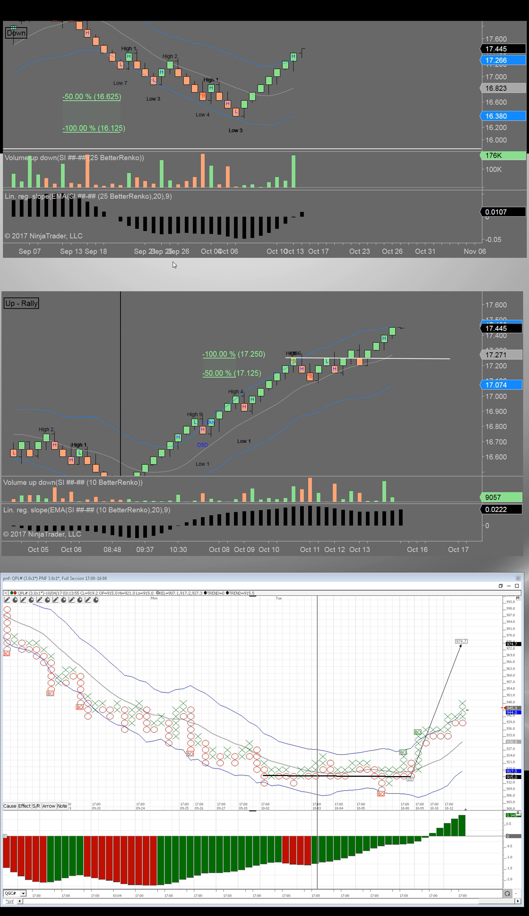
mouse_move(156, 367)
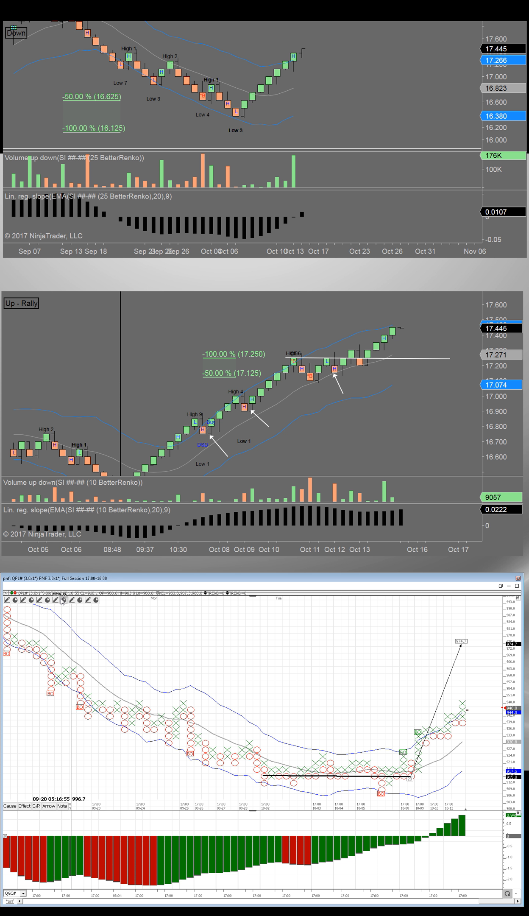
Switch the bottom P&F chart's instrument to the QSI# silver contract
left_click(55, 599)
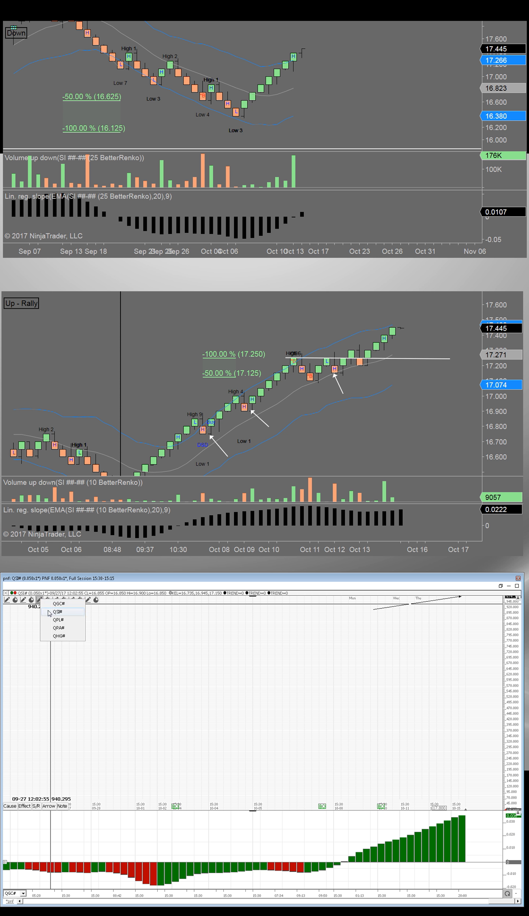
left_click(58, 612)
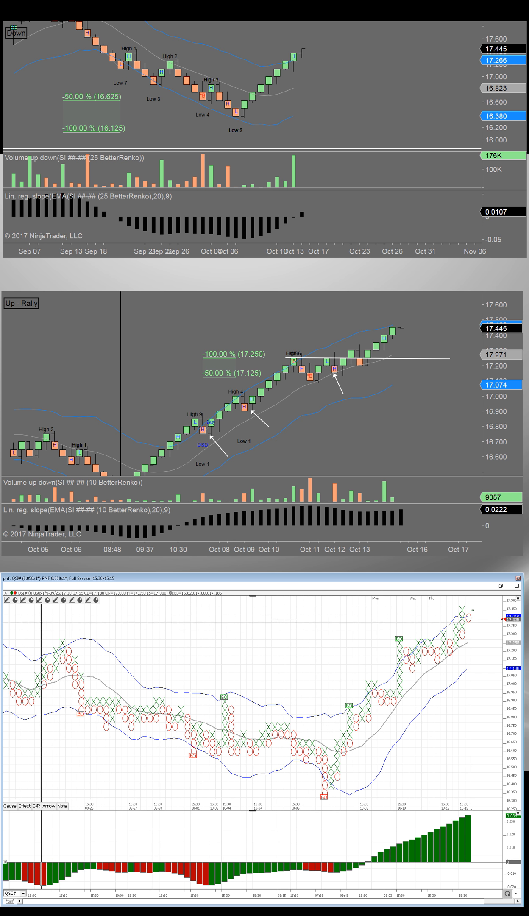
mouse_move(129, 797)
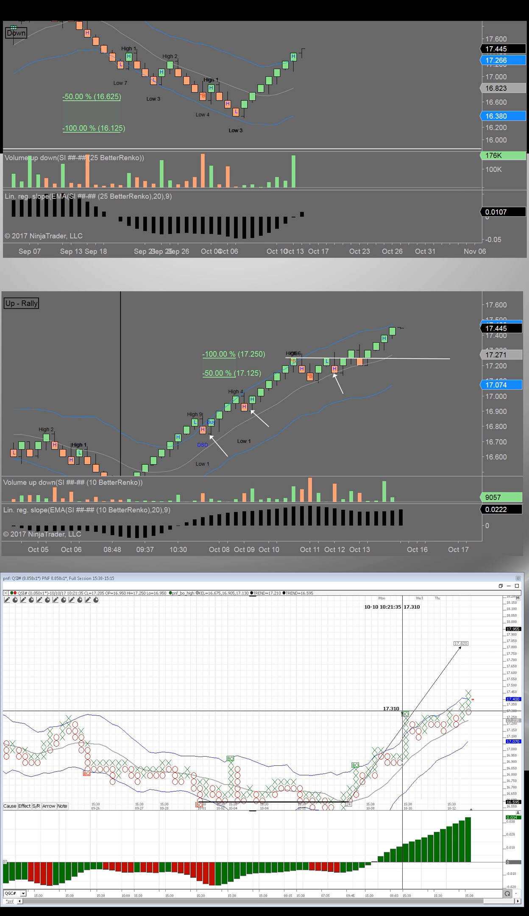
mouse_move(401, 736)
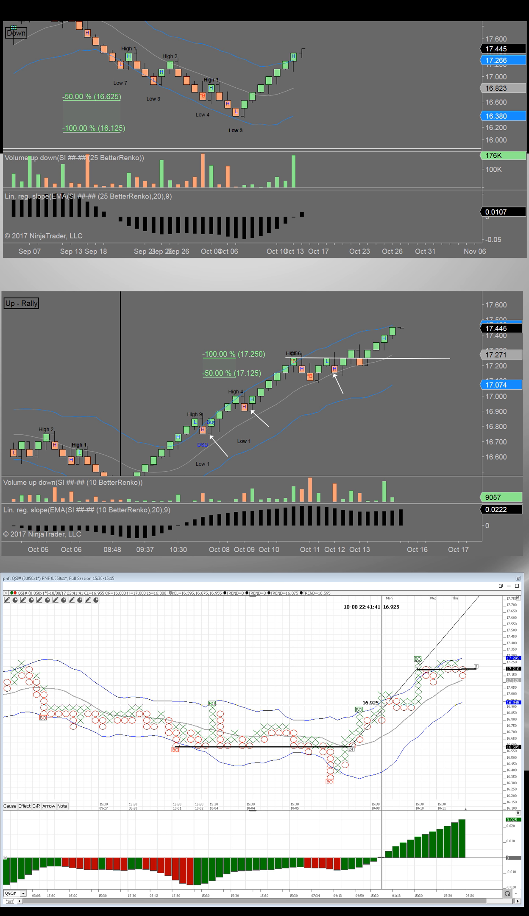
mouse_move(416, 703)
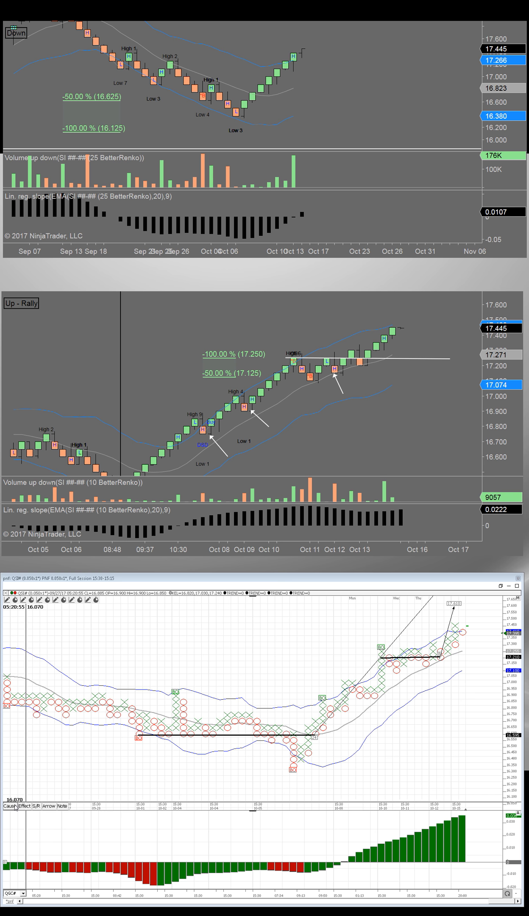
mouse_move(174, 668)
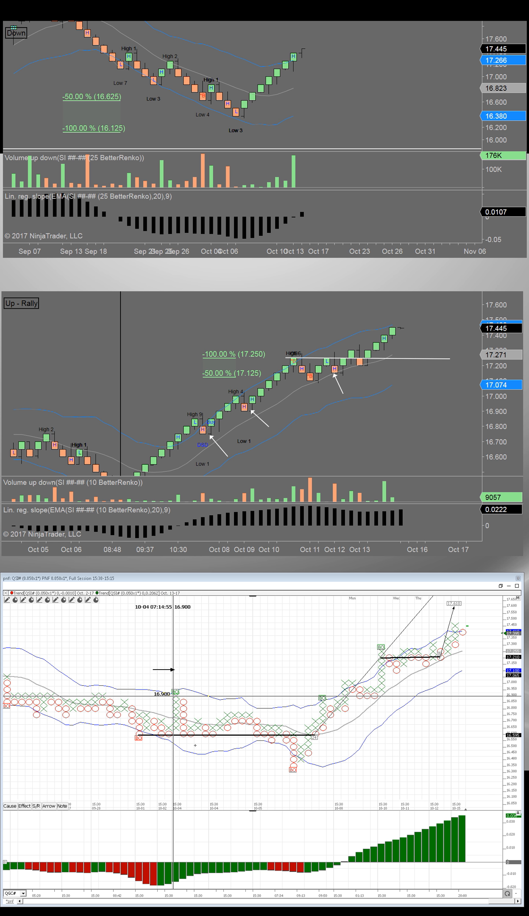
mouse_move(166, 669)
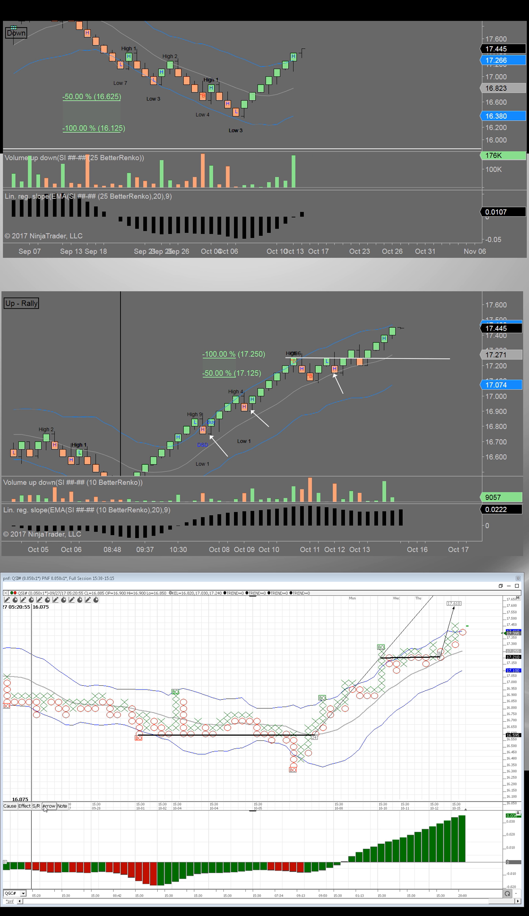
mouse_move(174, 692)
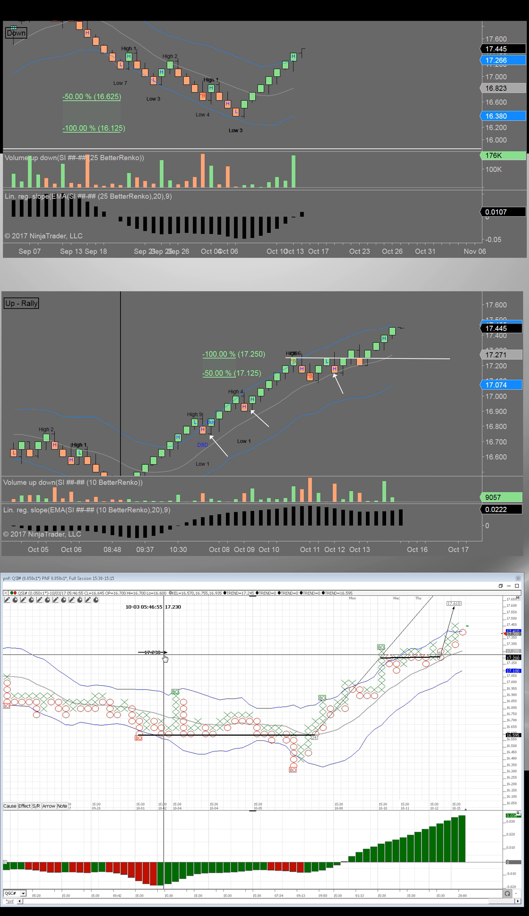
Begin placing an arrow on an early X column of the silver P&F chart
right_click(158, 652)
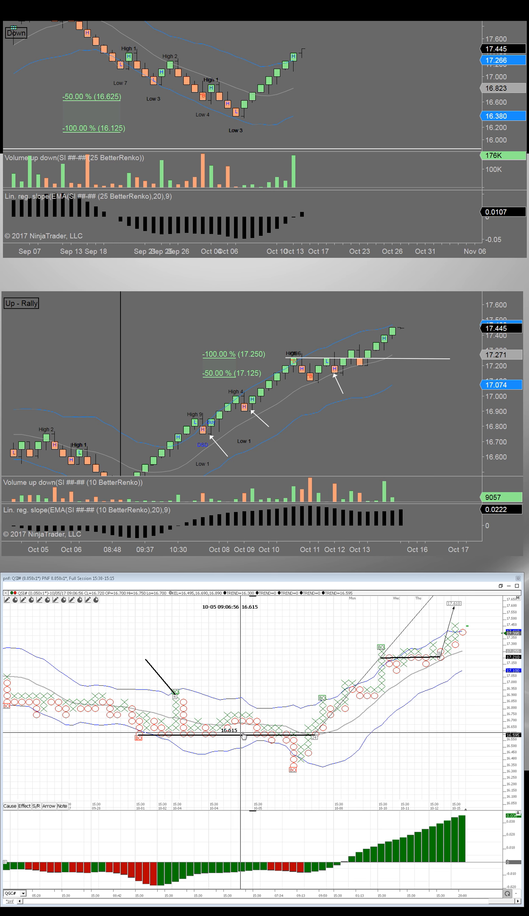
mouse_move(295, 769)
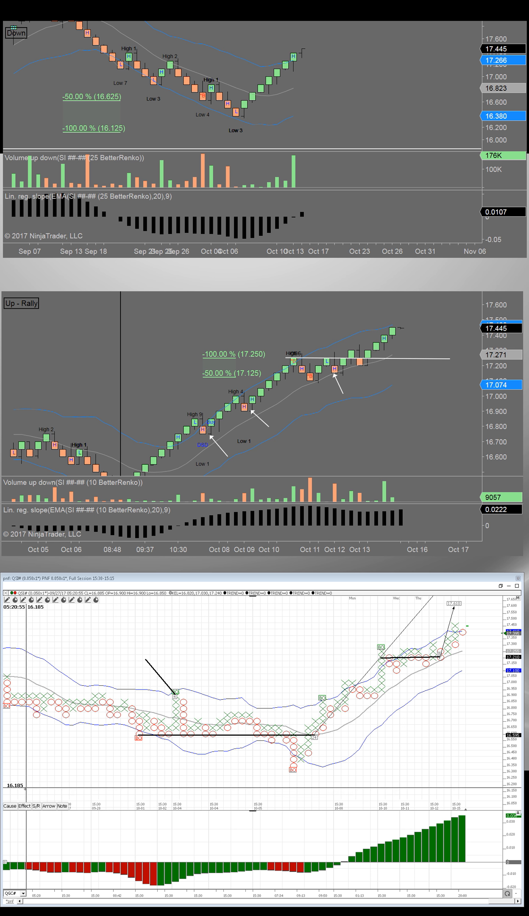
mouse_move(239, 754)
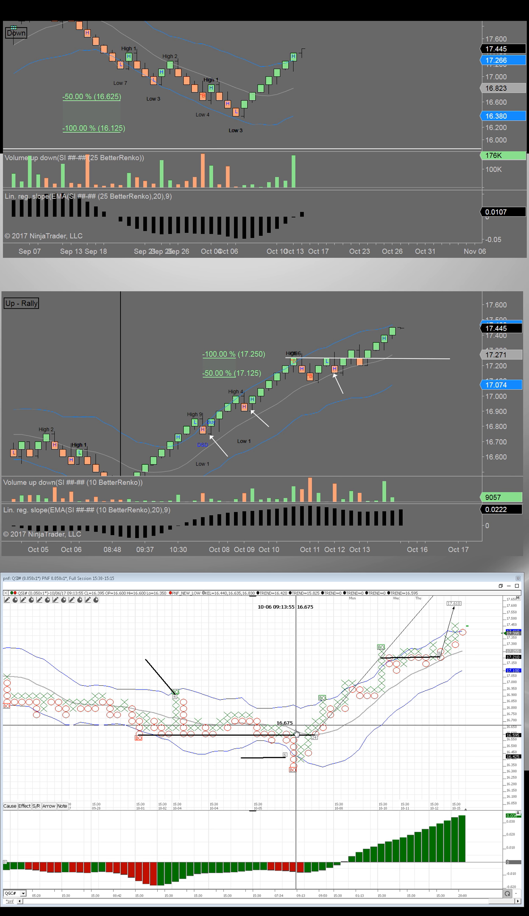
mouse_move(177, 701)
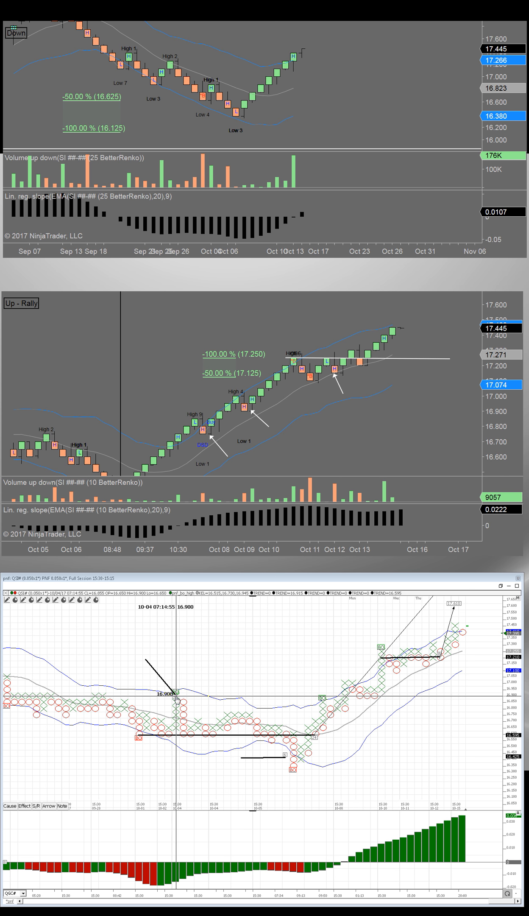
mouse_move(174, 716)
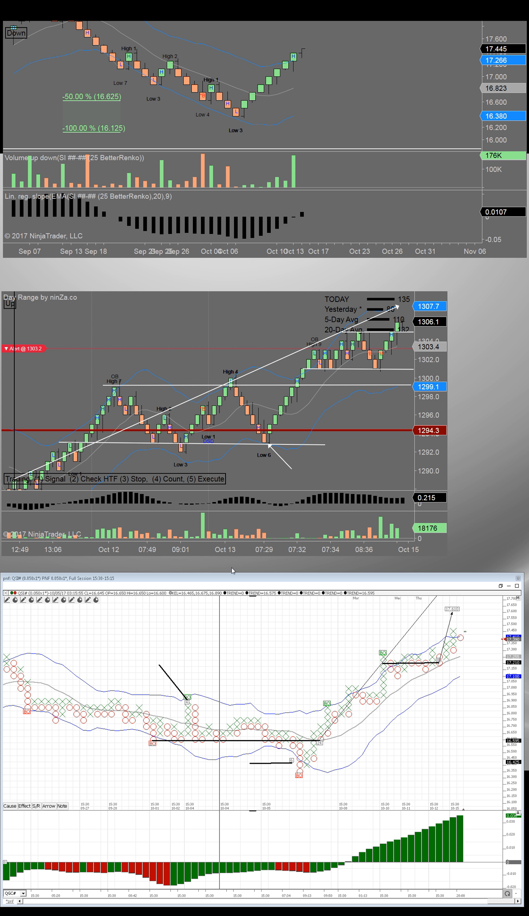
mouse_move(308, 545)
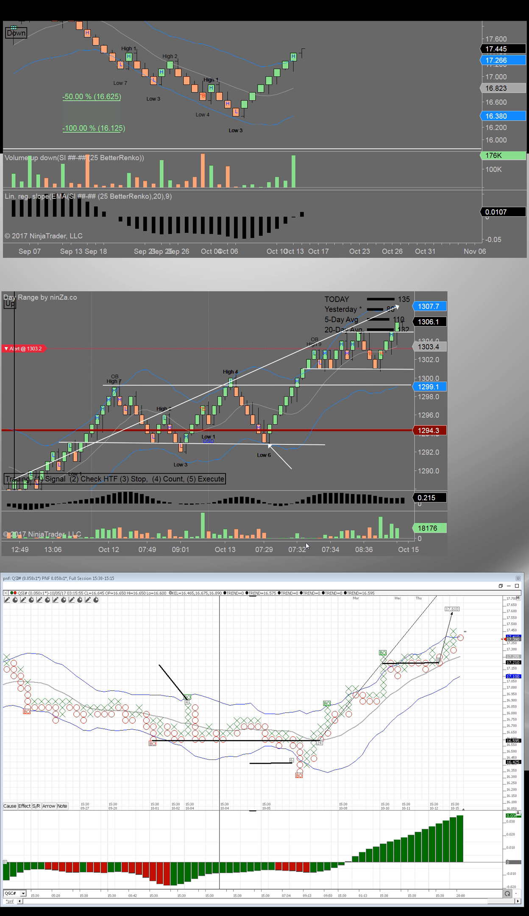